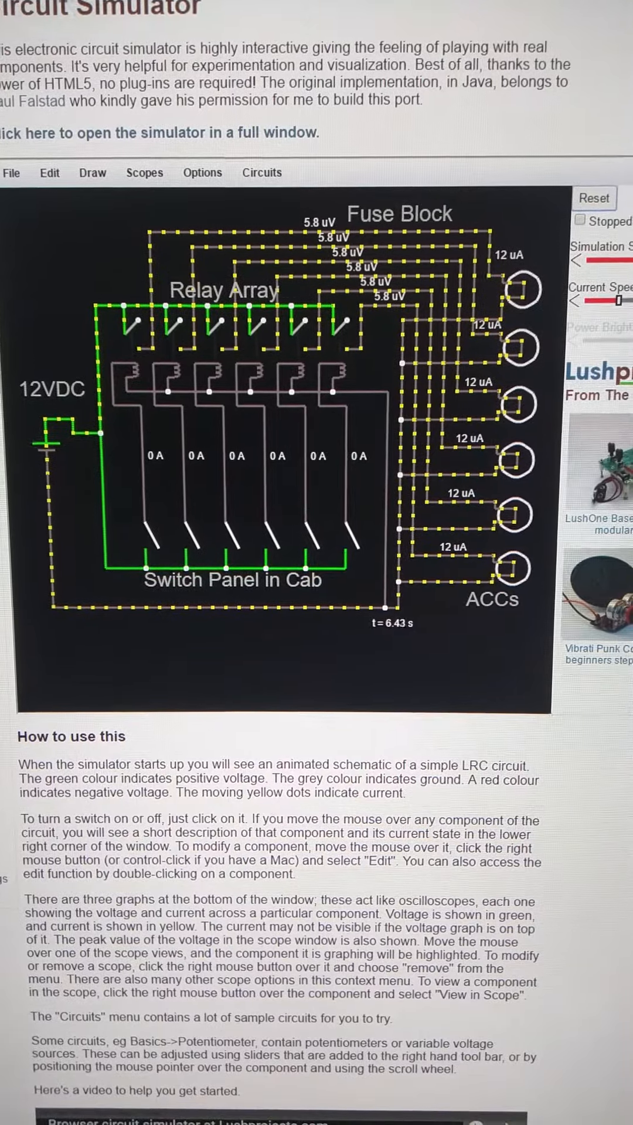
Step: Close the first cab switch so its relay pulls in and the top accessory lamp lights at 1.4 A
scroll("down", 3)
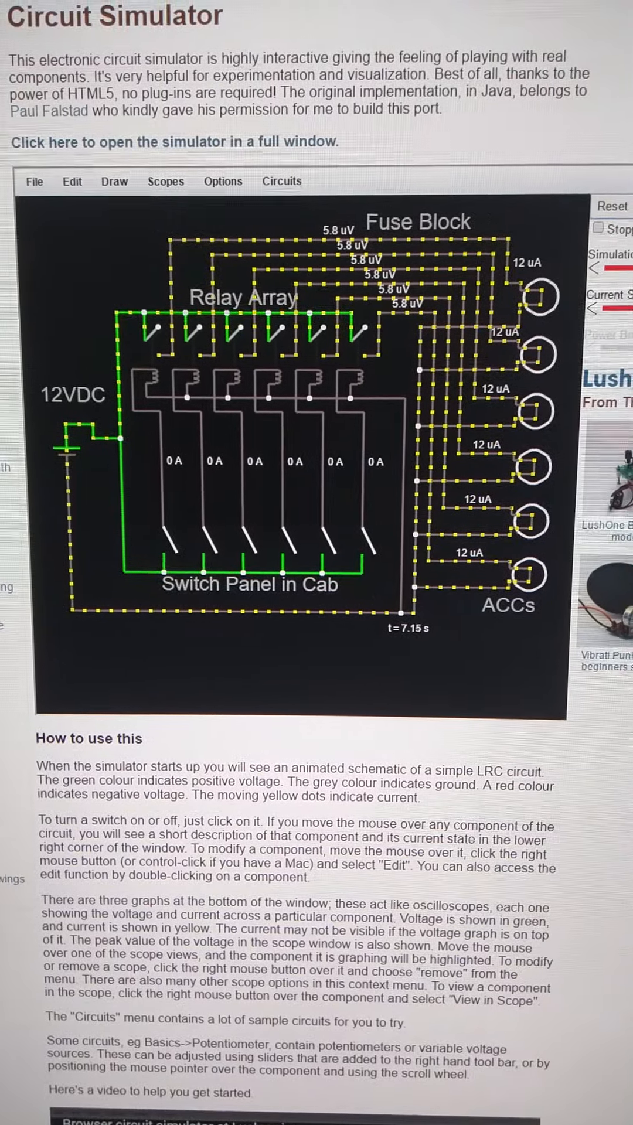
scroll("down", 3)
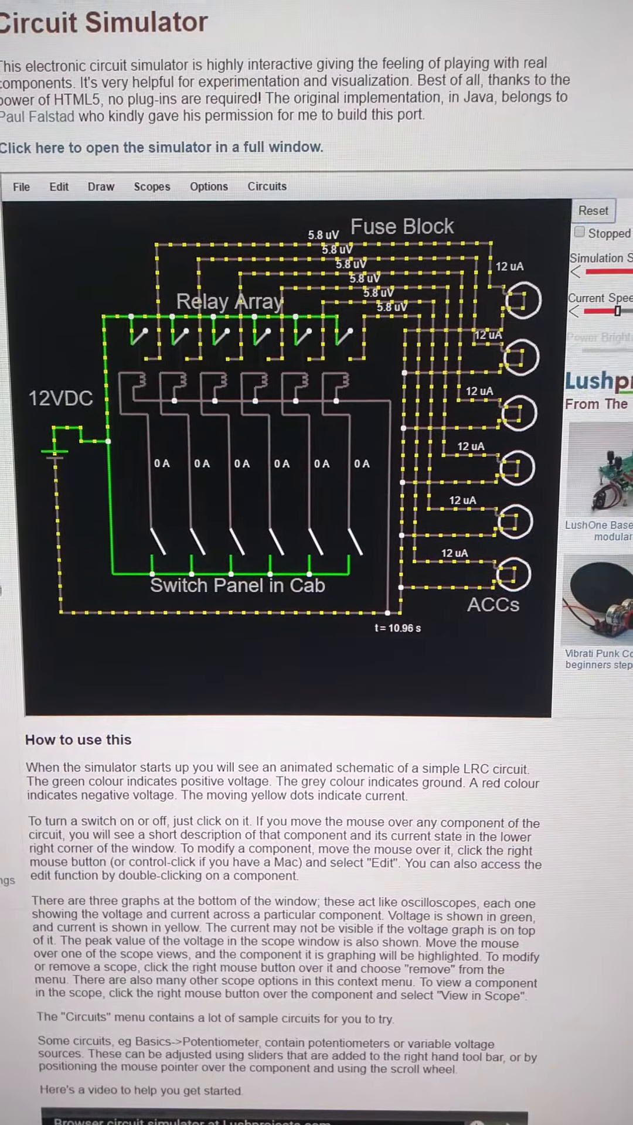
scroll("down", 3)
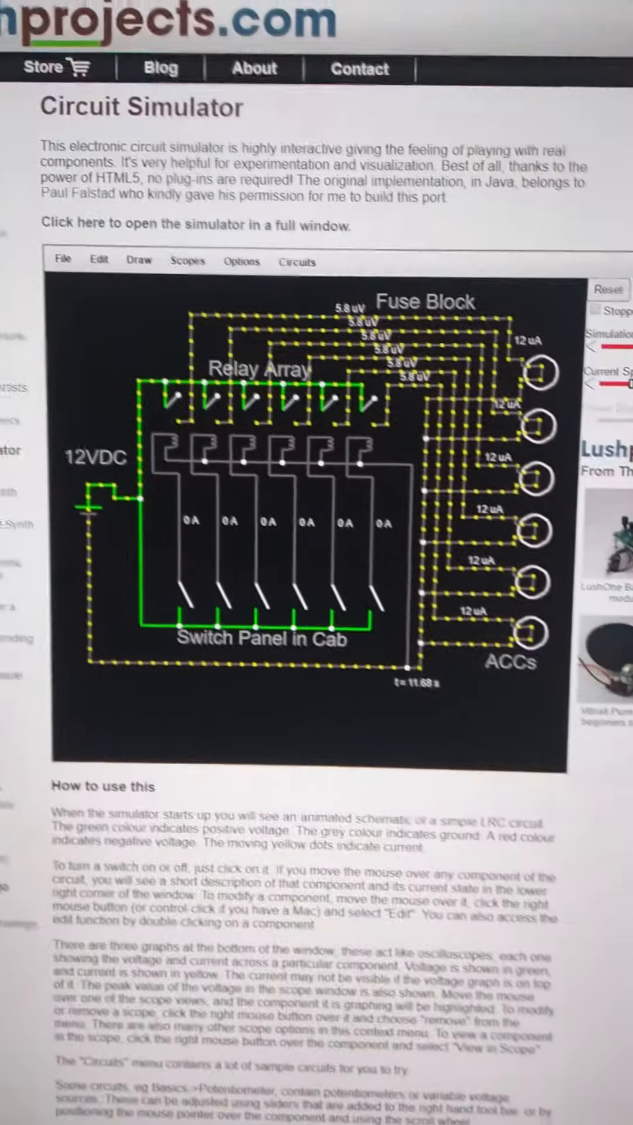
scroll("down", 3)
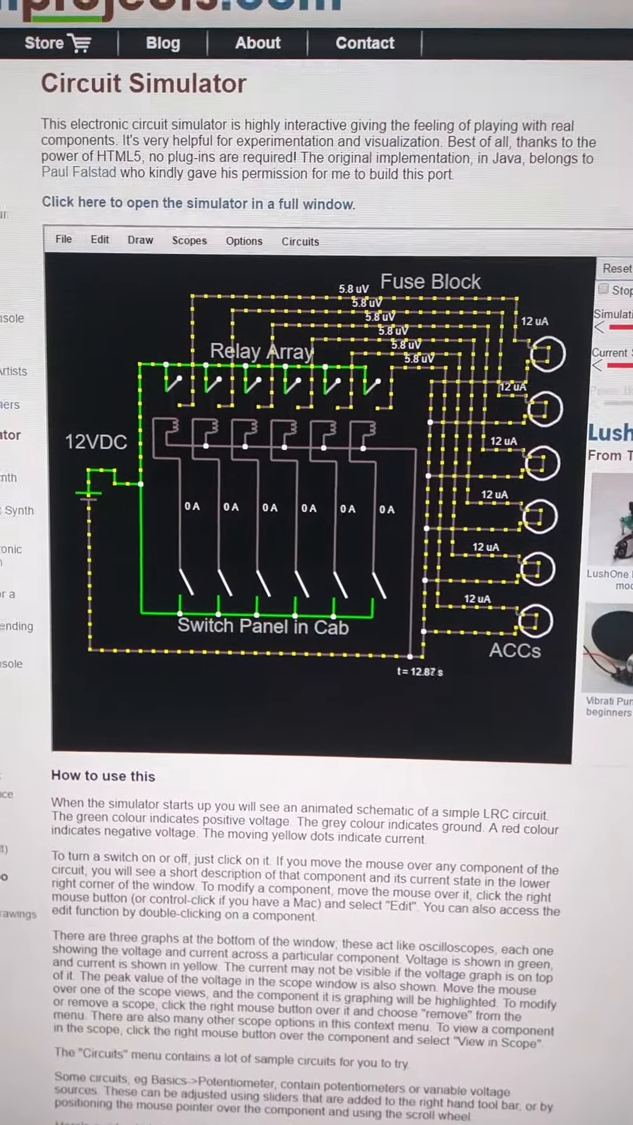
scroll("down", 3)
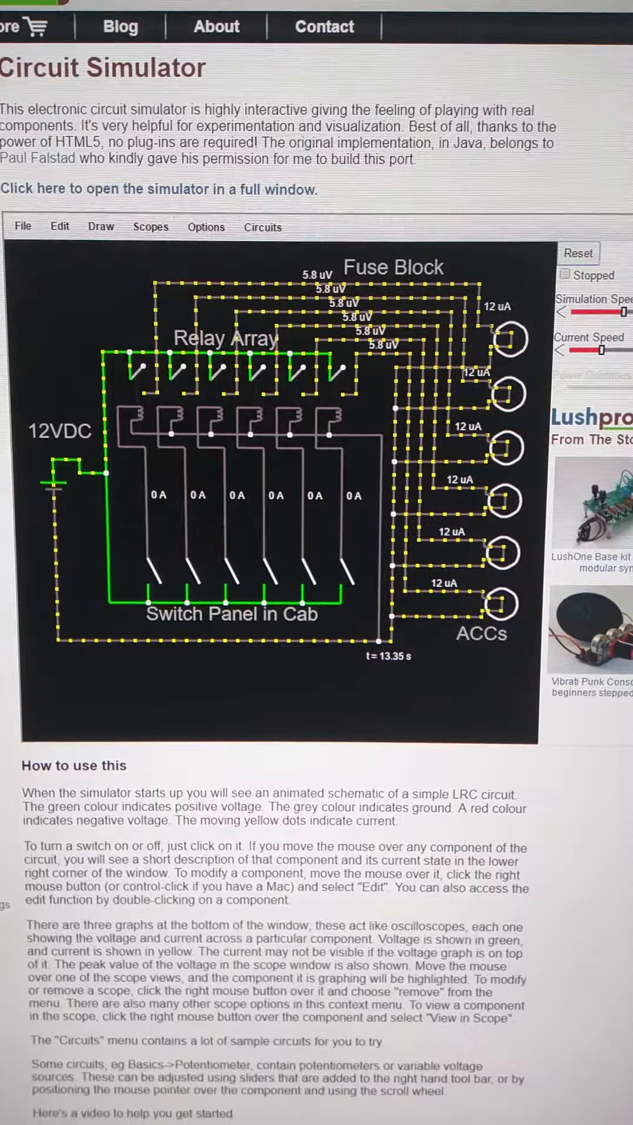
scroll("down", 3)
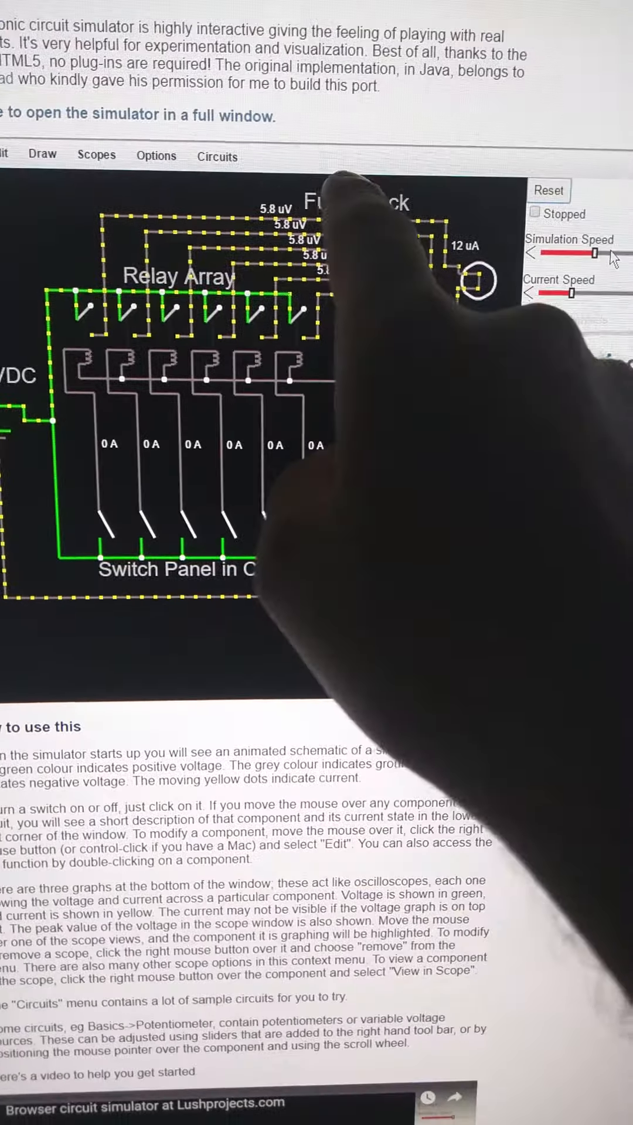
scroll("down", 3)
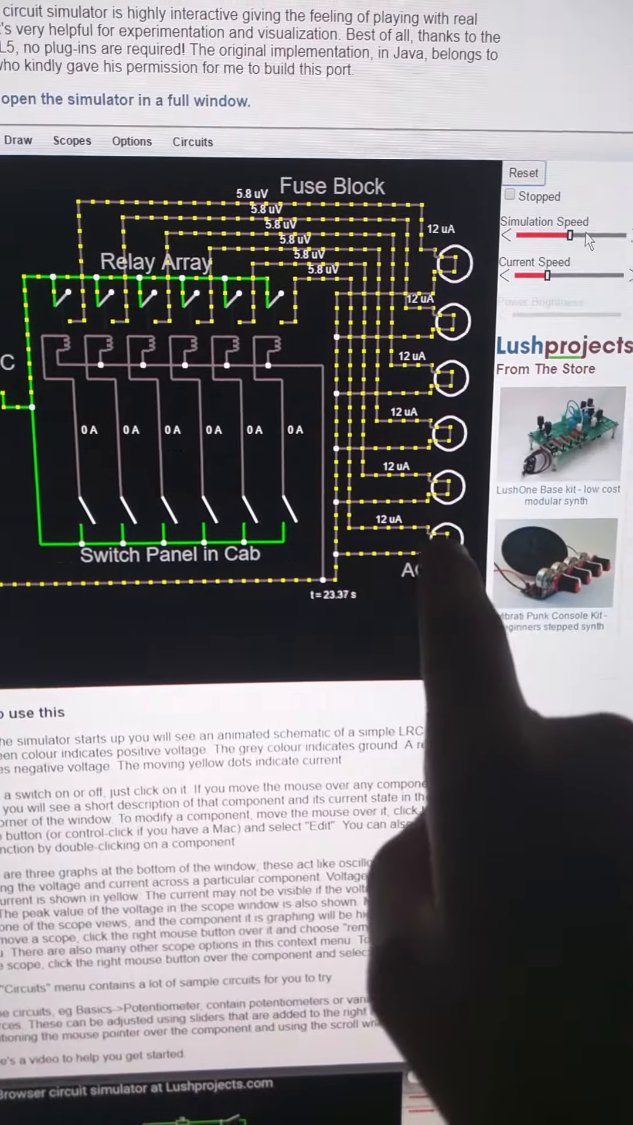
scroll("down", 3)
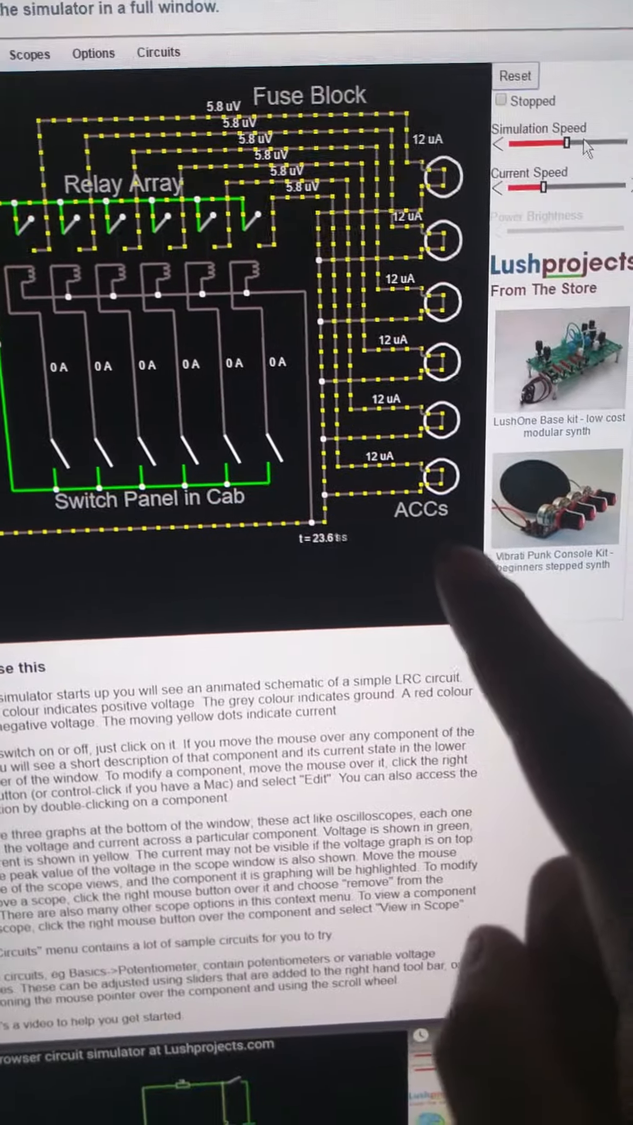
scroll("down", 3)
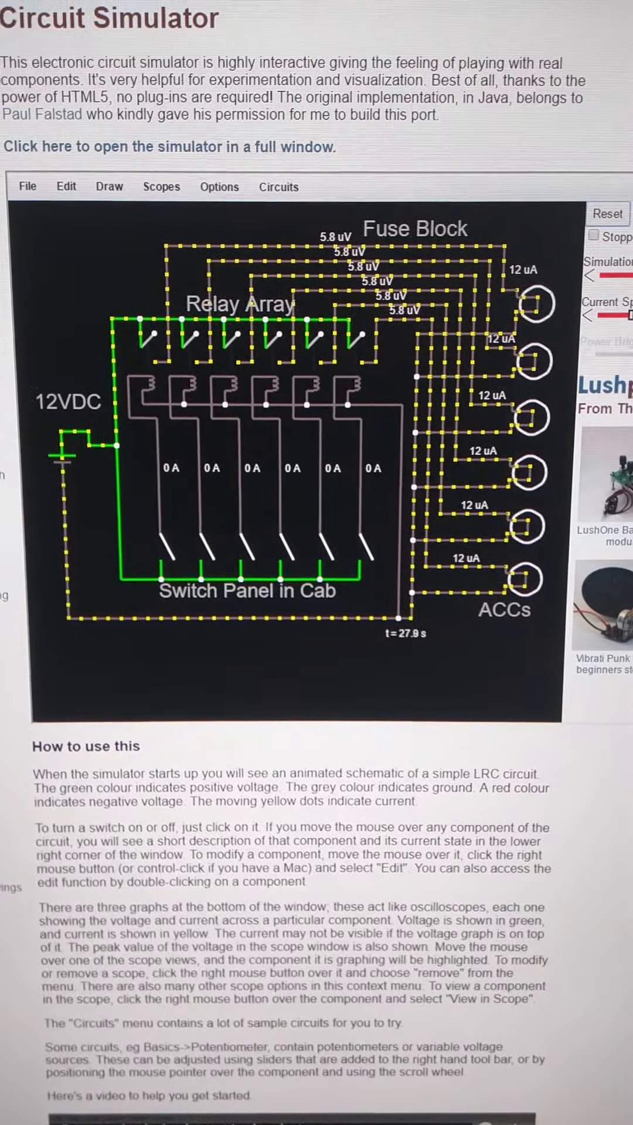
scroll("down", 3)
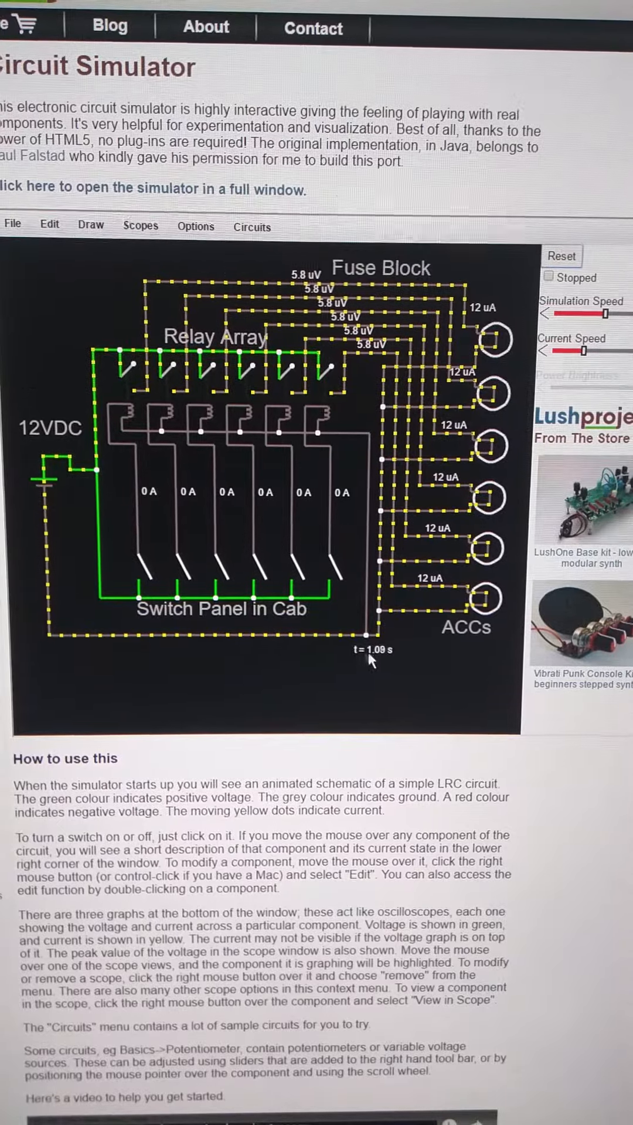
left_click(148, 574)
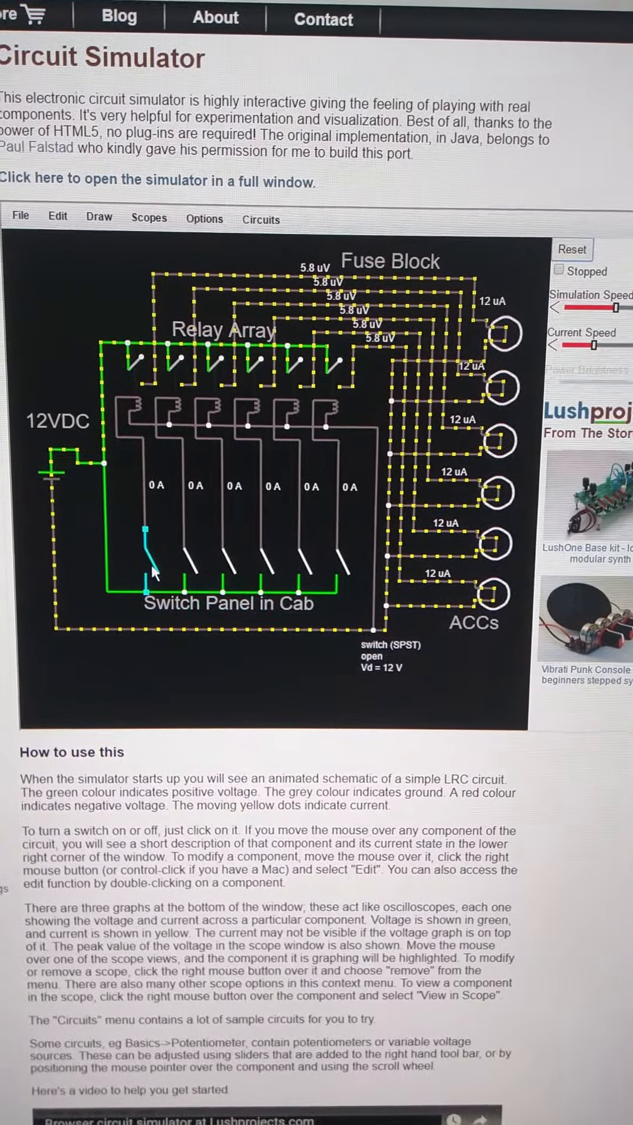
left_click(151, 574)
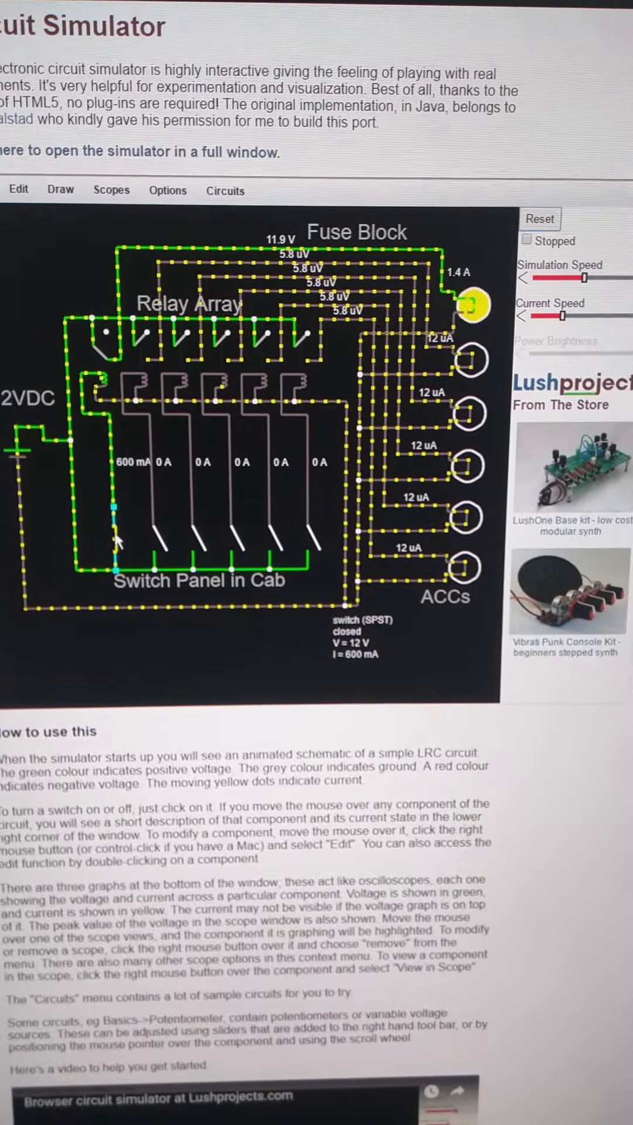
Step: Reset the simulation and close the first cab switch again, drawing 600 mA and relighting its lamp
left_click(116, 513)
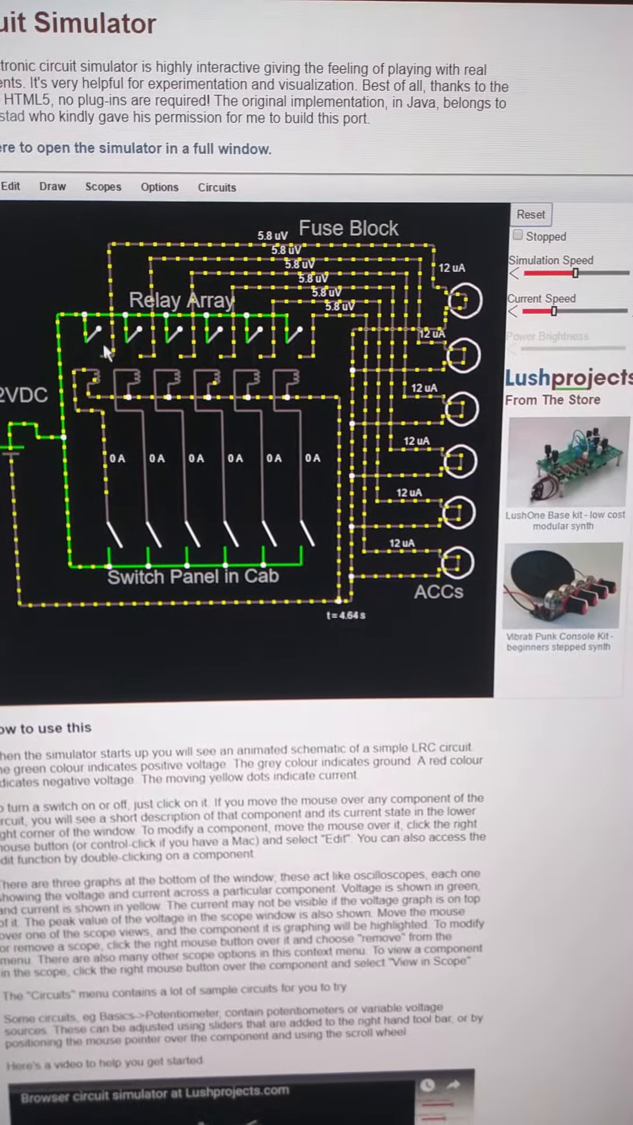
left_click(108, 517)
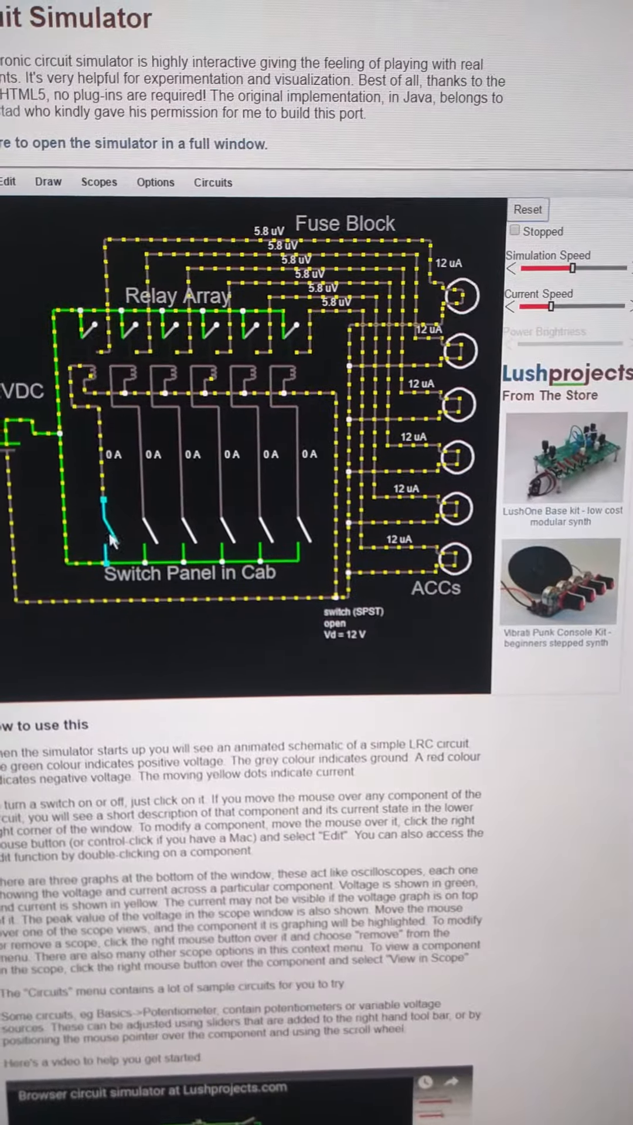
left_click(107, 516)
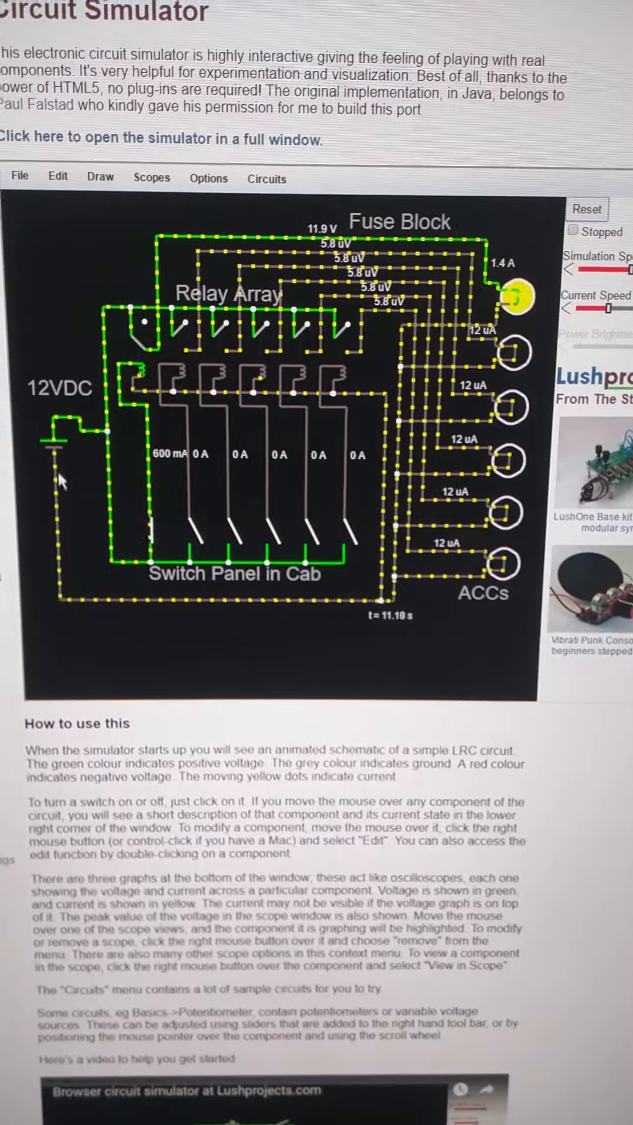
Step: Close a second cab switch so its relay energises and a second accessory lamp lights at 1.4 A
left_click(230, 537)
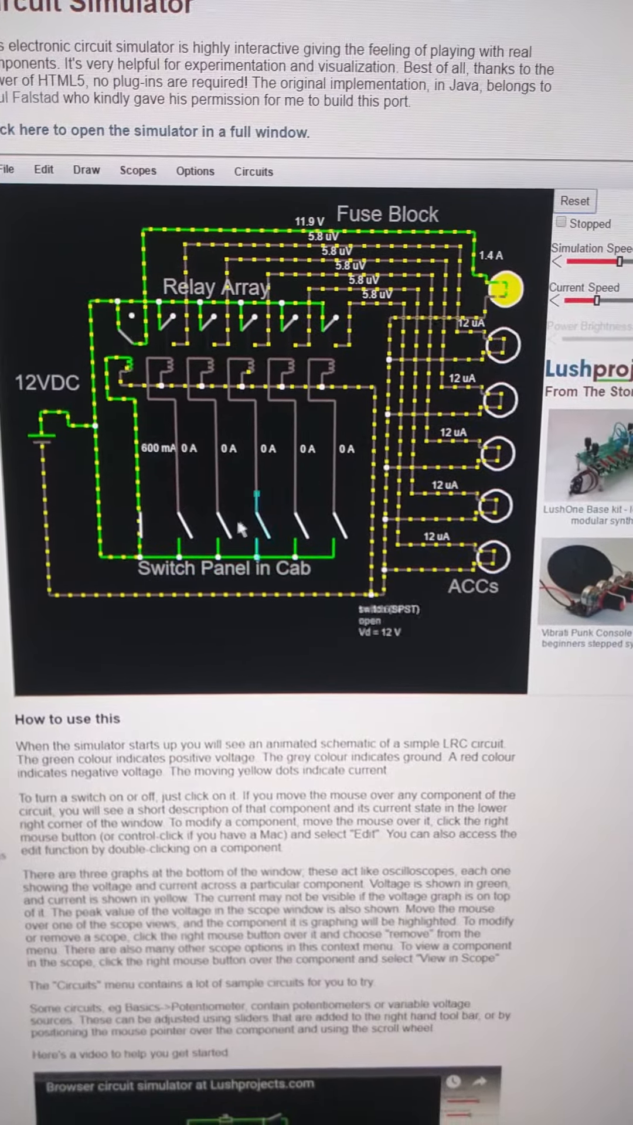
left_click(241, 527)
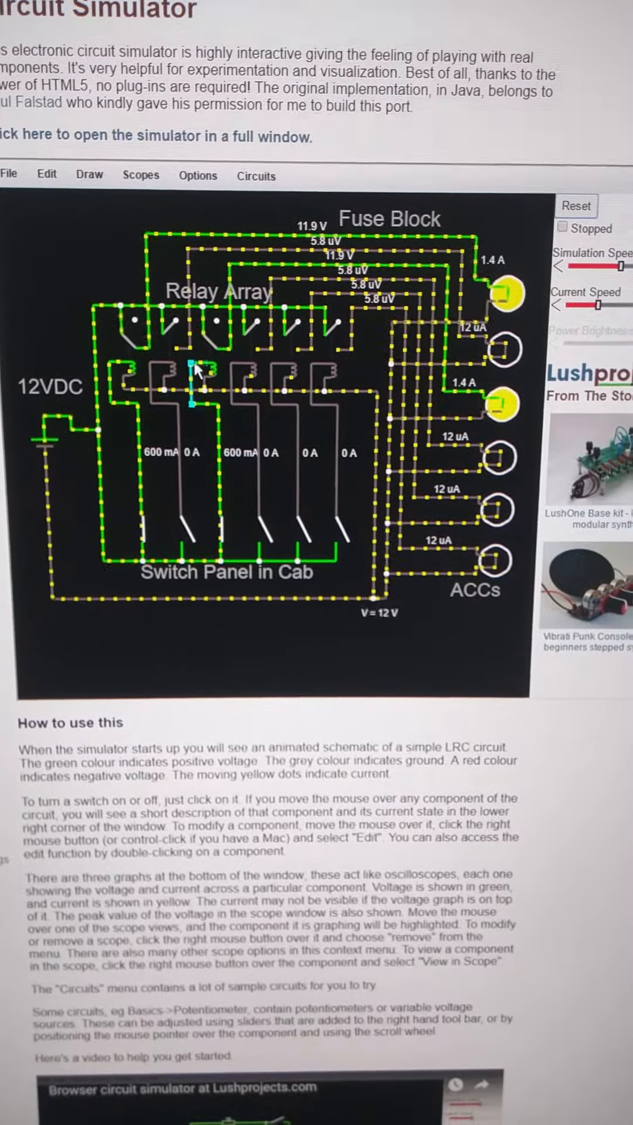
left_click(200, 388)
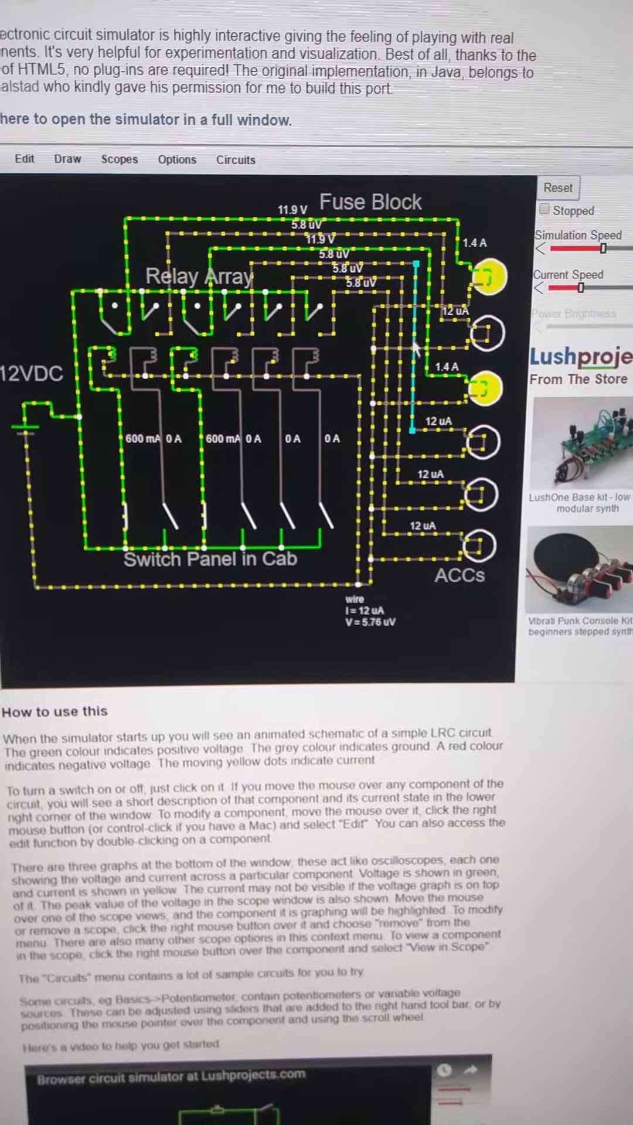
left_click(477, 388)
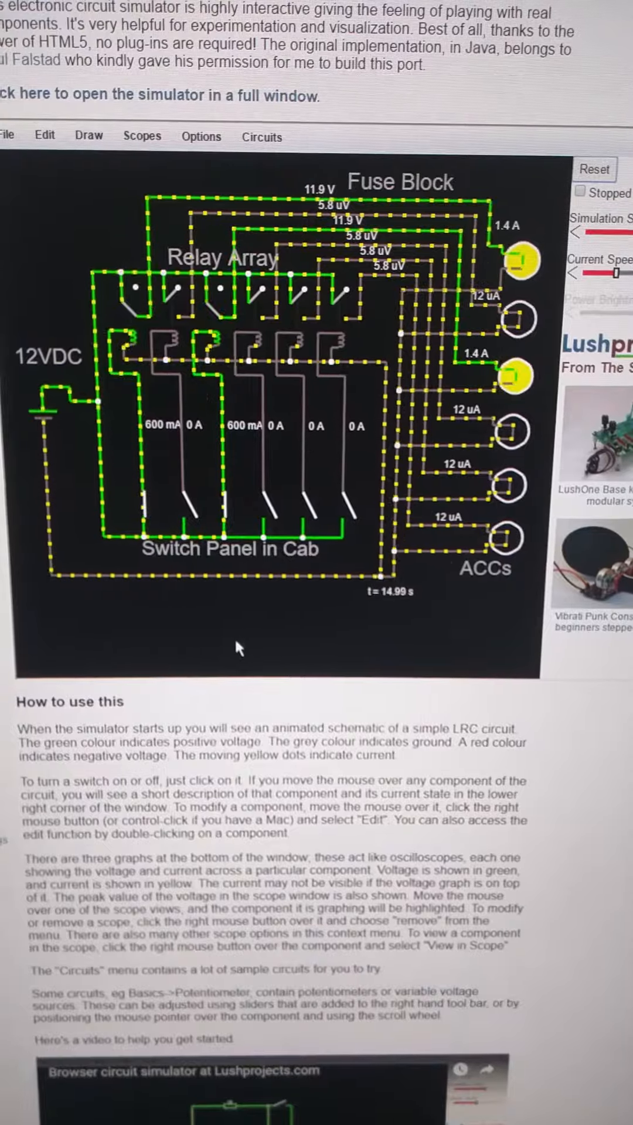
Step: Close the remaining cab switches so all six relays energise and every lamp lights at 1.4 A
left_click(261, 503)
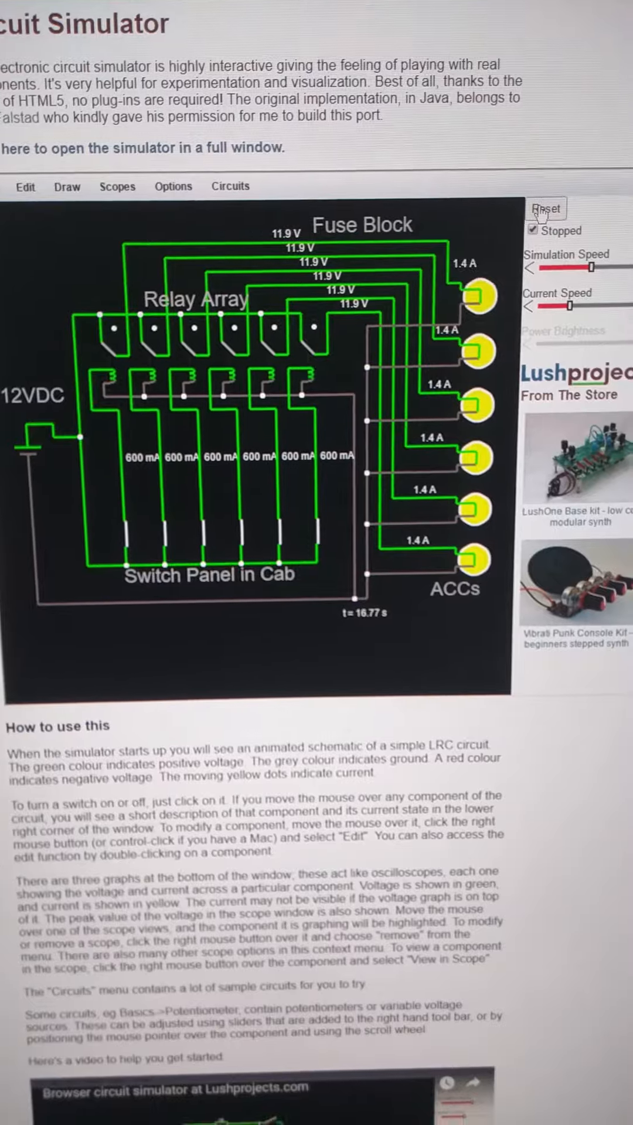
Step: Reset the simulation and bring up the Edit dialog for the top accessory lamp to raise its power rating
left_click(534, 231)
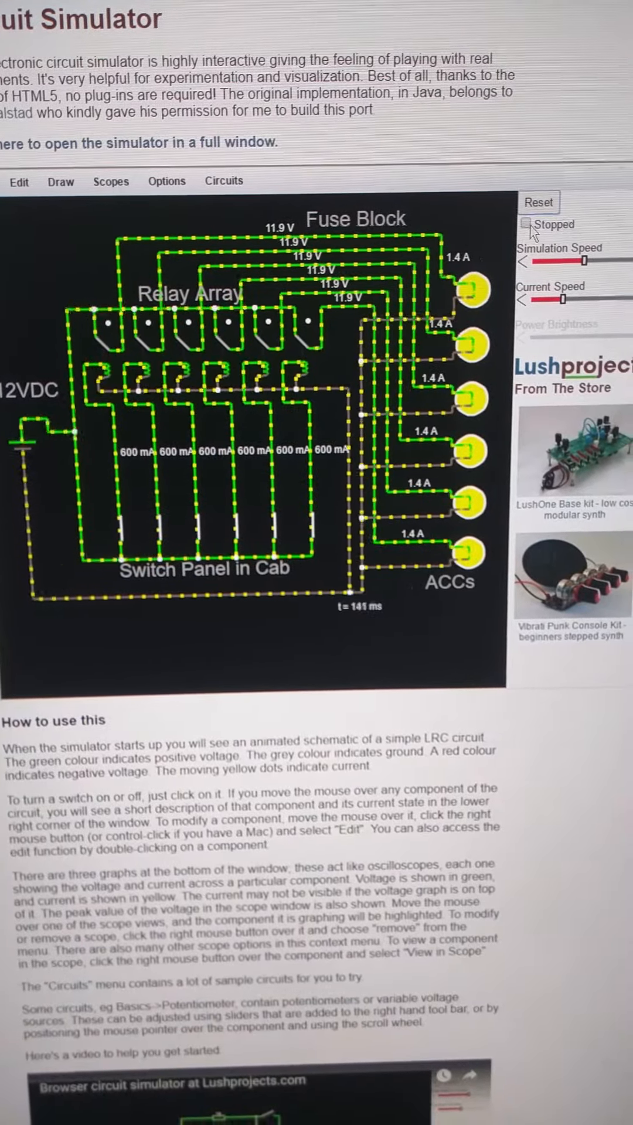
right_click(468, 288)
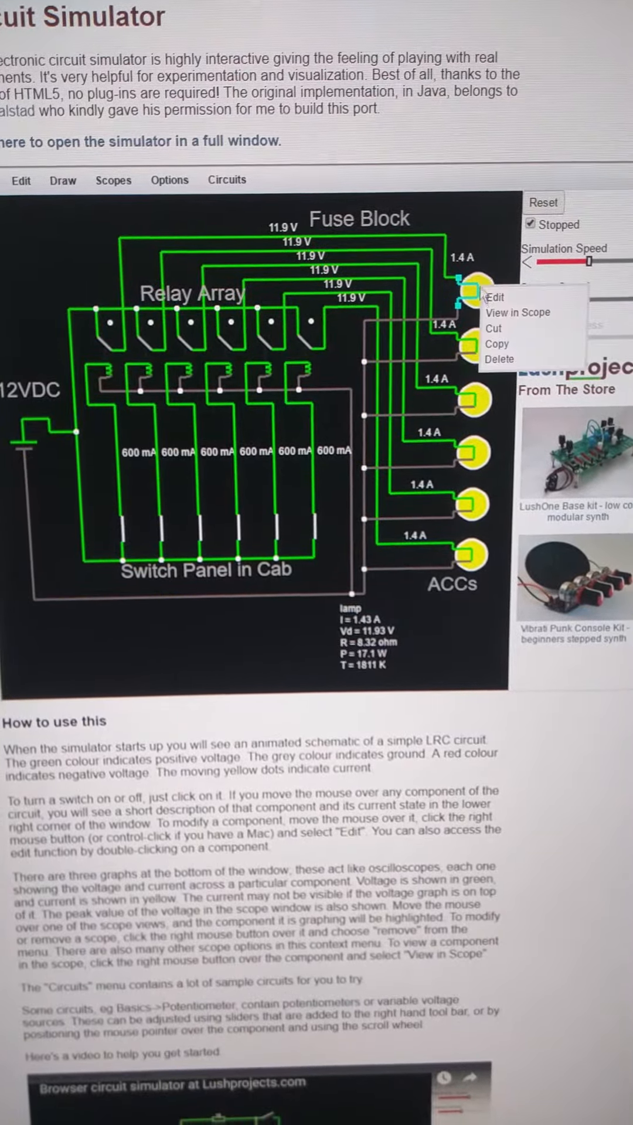
left_click(495, 297)
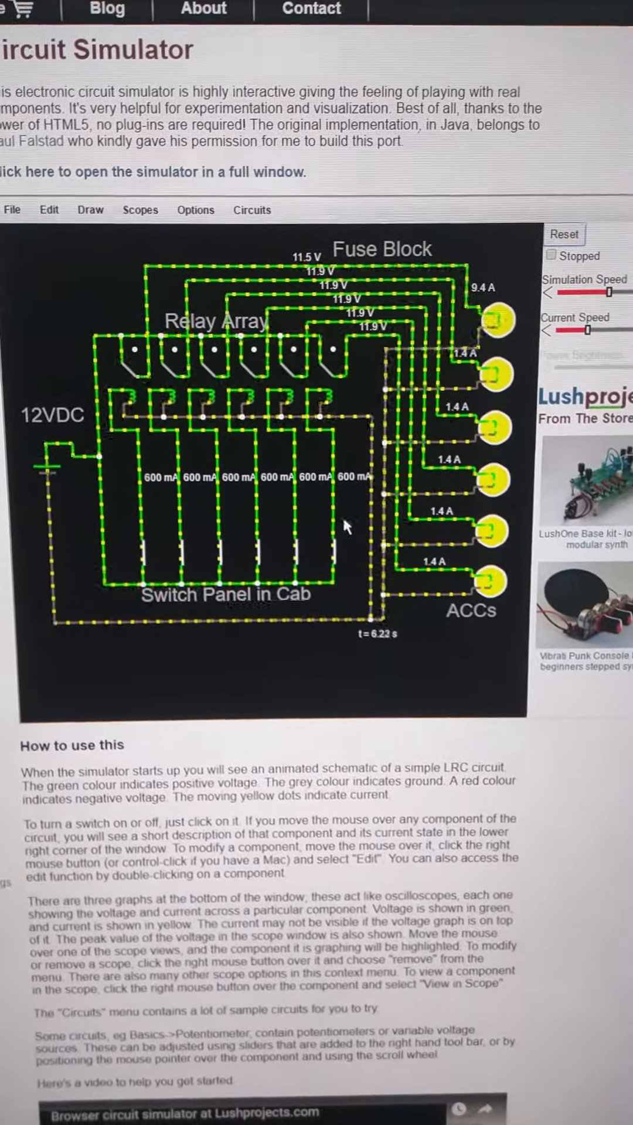
scroll("down", 3)
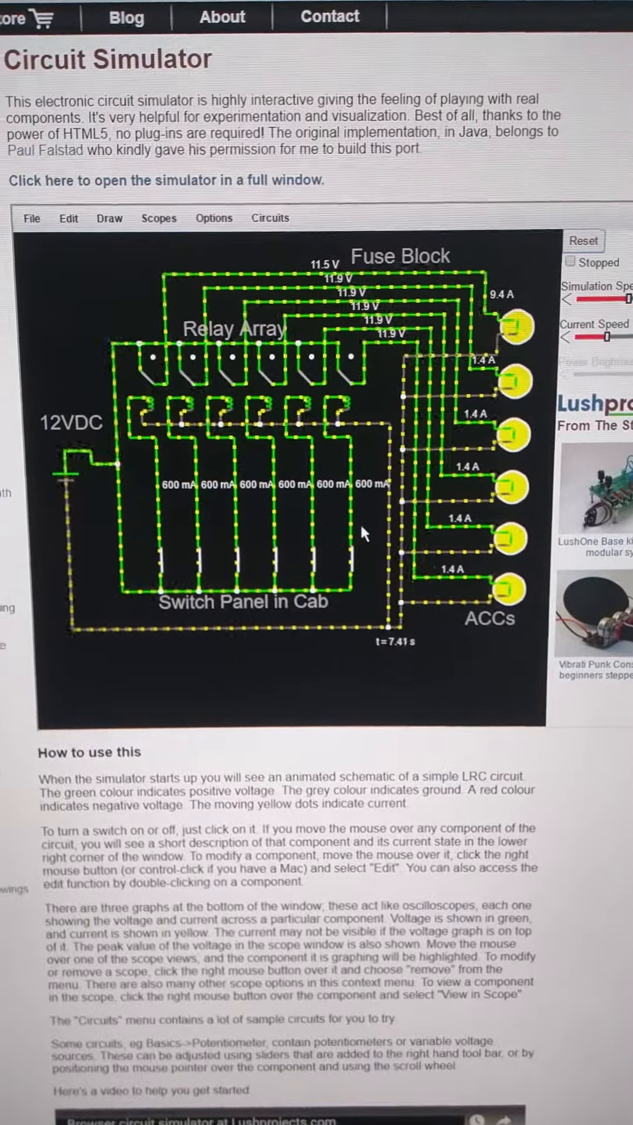
scroll("down", 3)
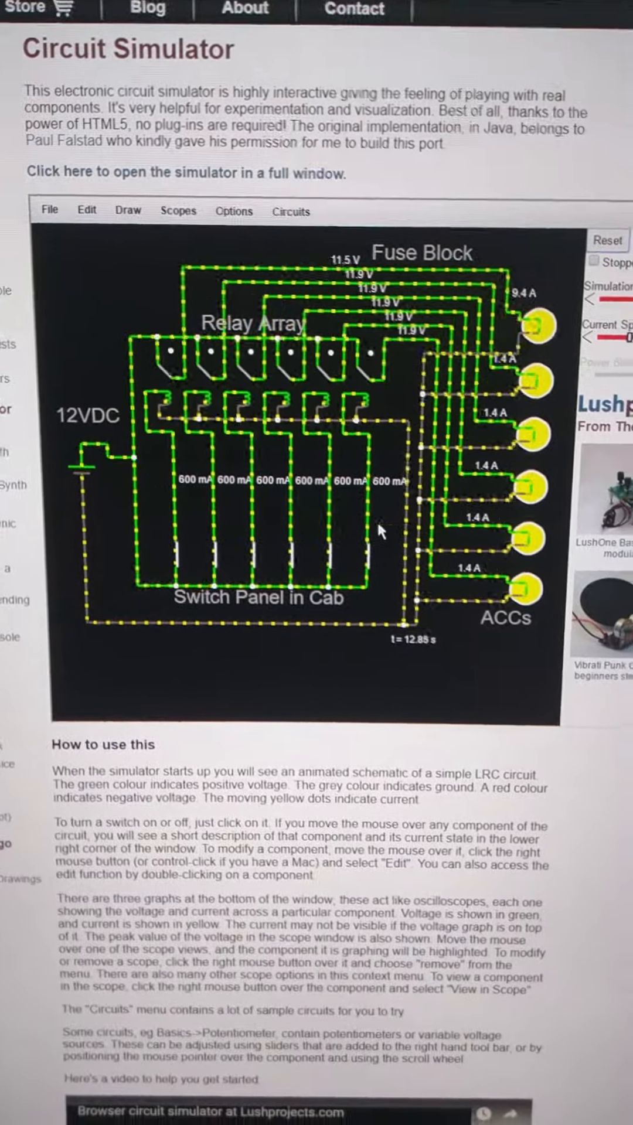
scroll("down", 3)
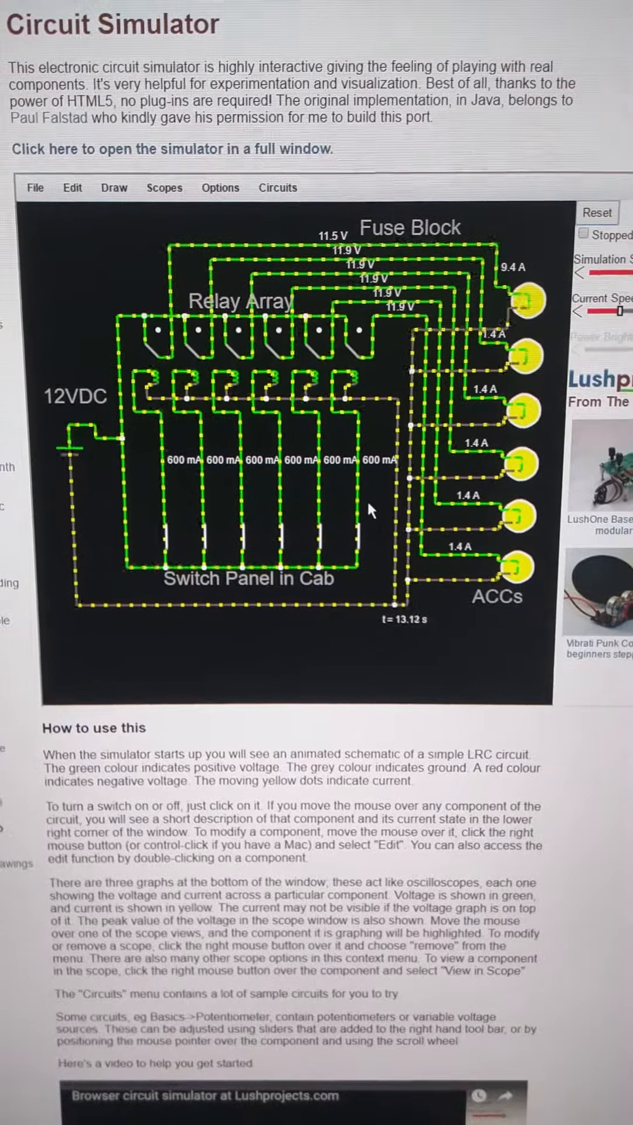